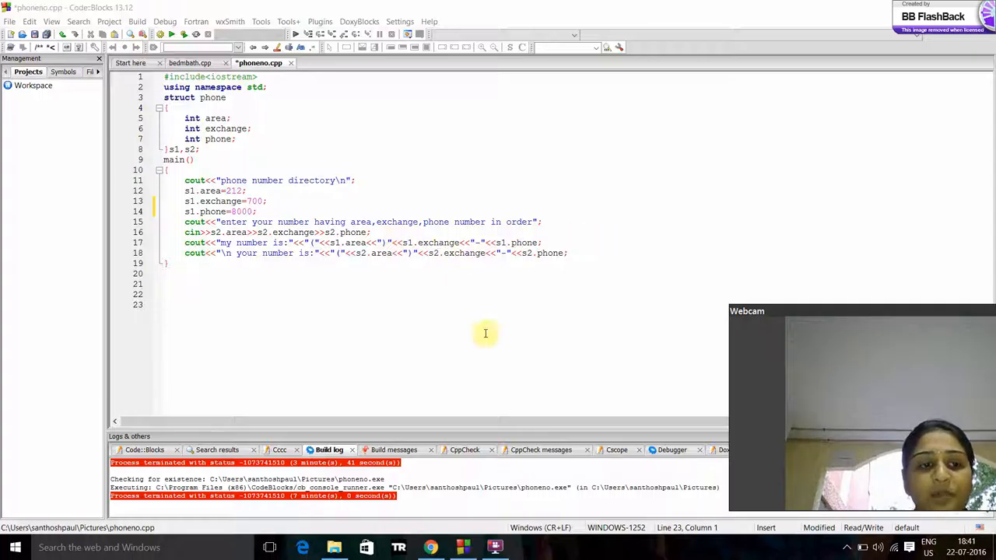
{"action": "mouse_move", "coordinate": [238, 331]}
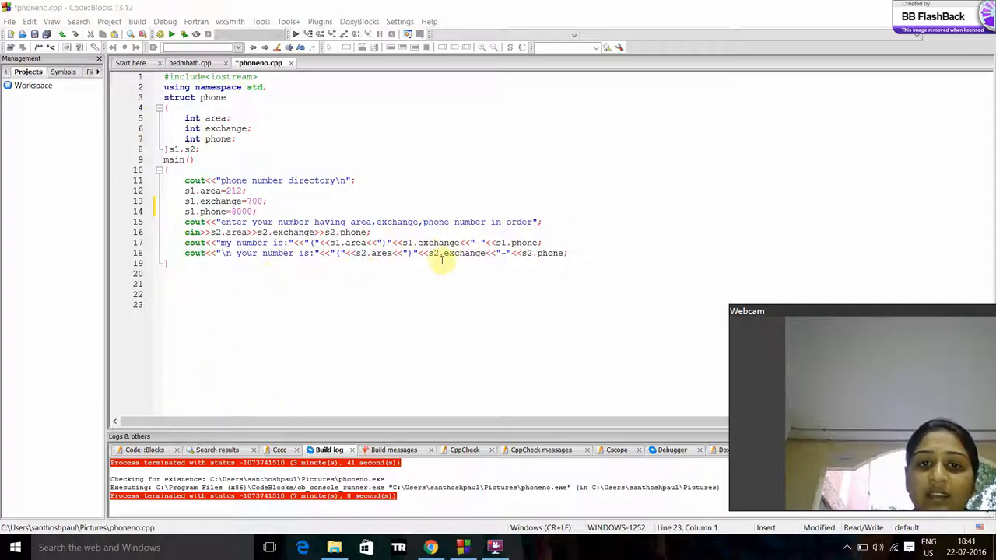
{"action": "mouse_move", "coordinate": [550, 266]}
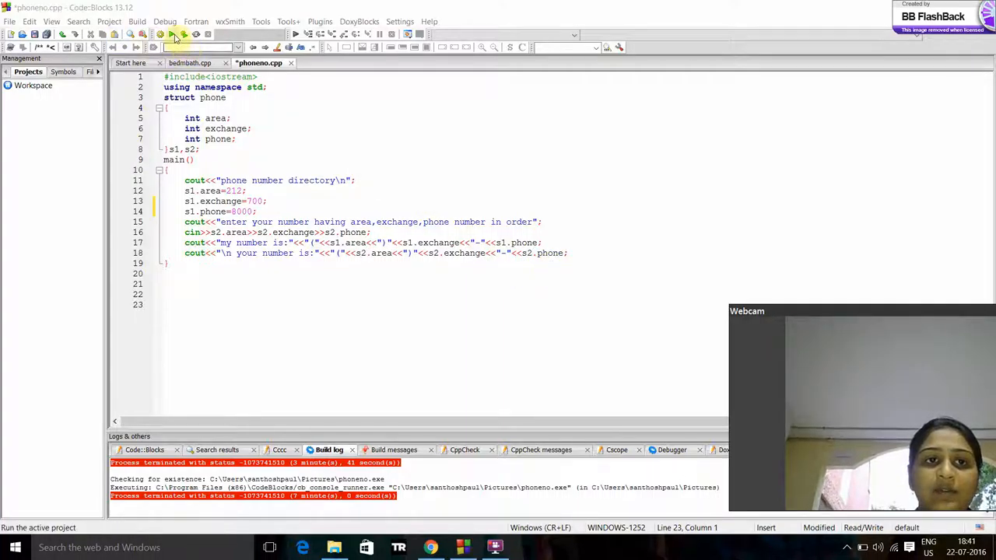
Step: Run the phone number program and enter area code 212, exchange 700, then 800
{"action": "left_click", "coordinate": [178, 34]}
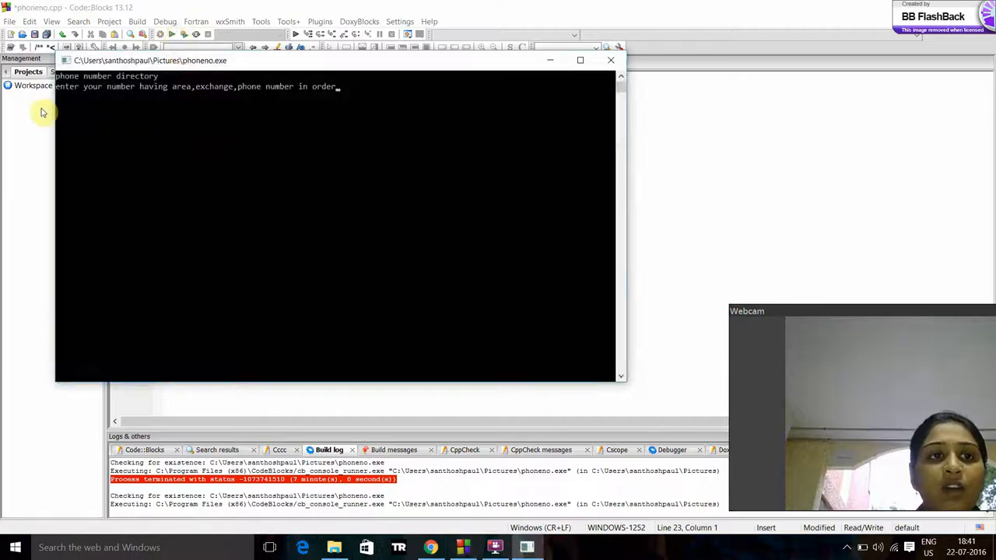
{"action": "mouse_move", "coordinate": [152, 101]}
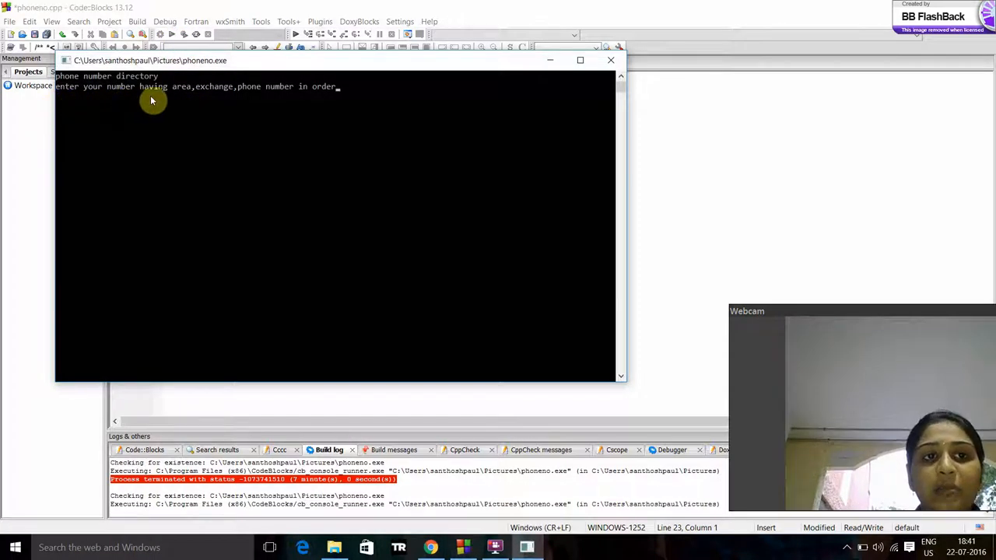
{"action": "mouse_move", "coordinate": [318, 95]}
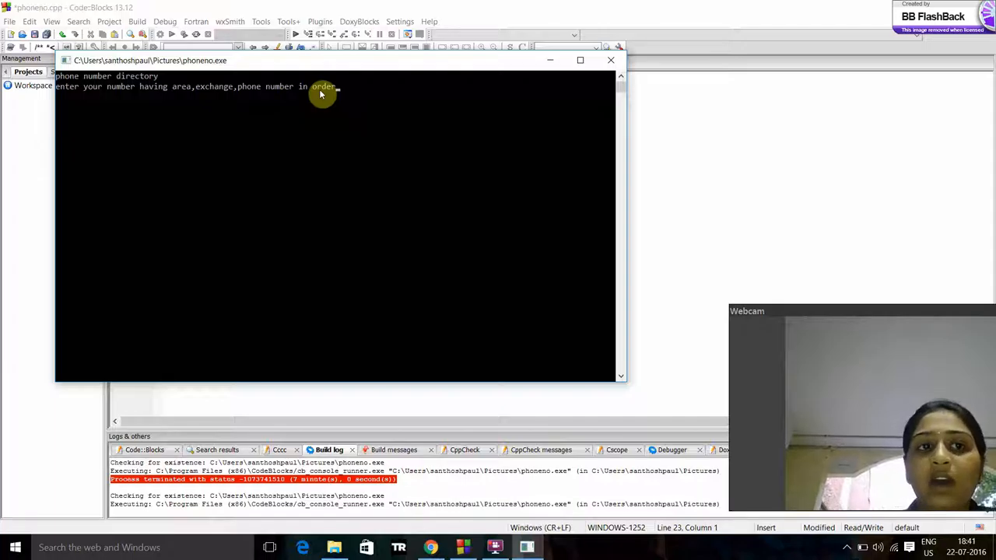
{"action": "type", "text": "21"}
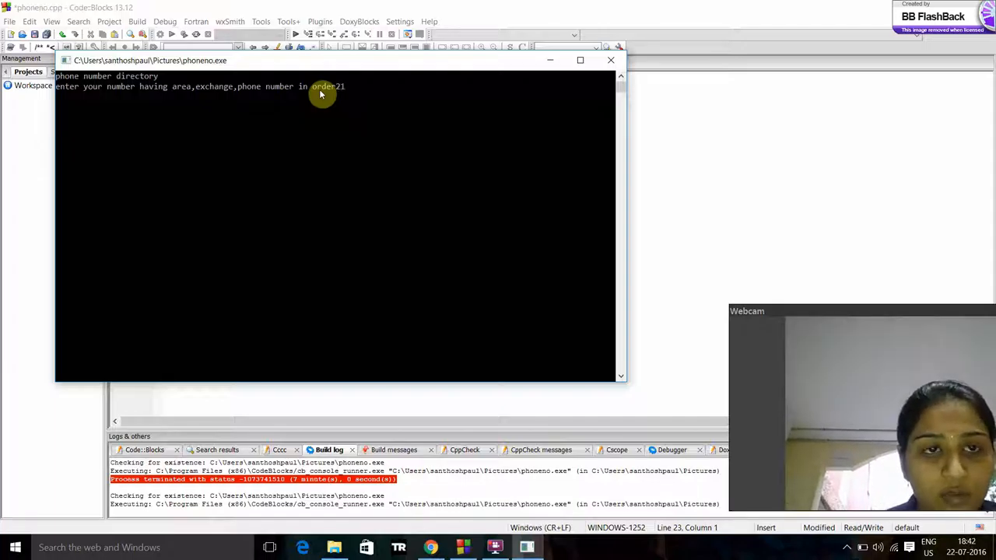
{"action": "type", "text": "2"}
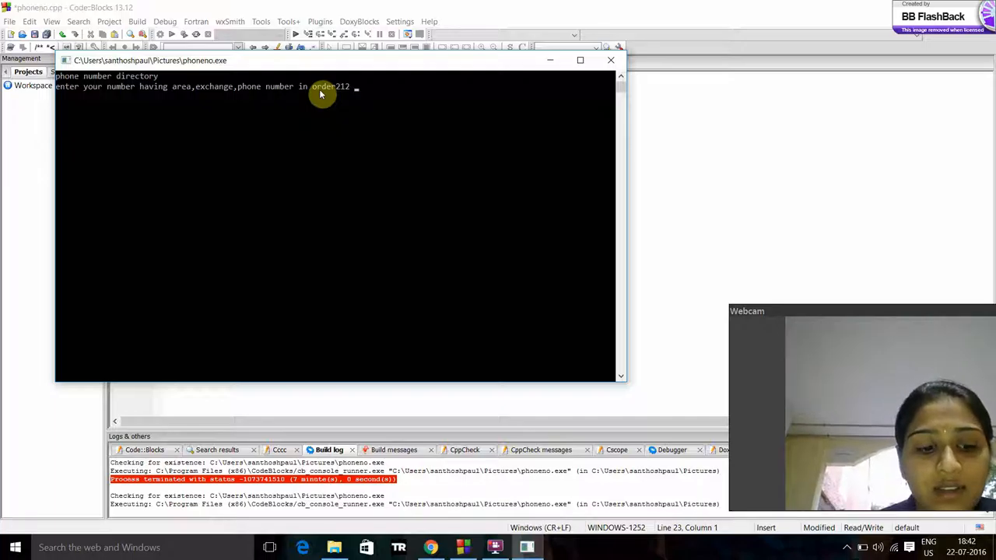
{"action": "type", "text": "7"}
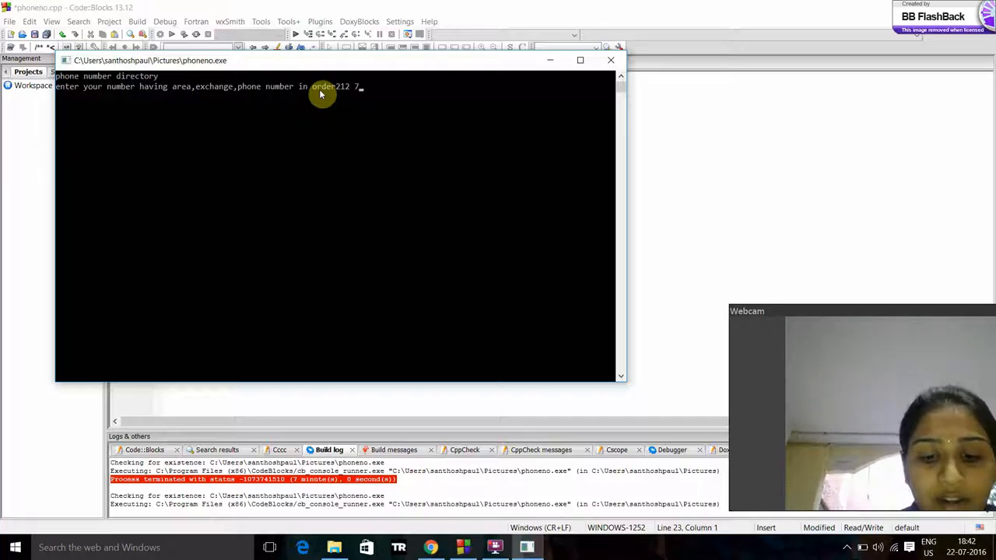
{"action": "type", "text": "00"}
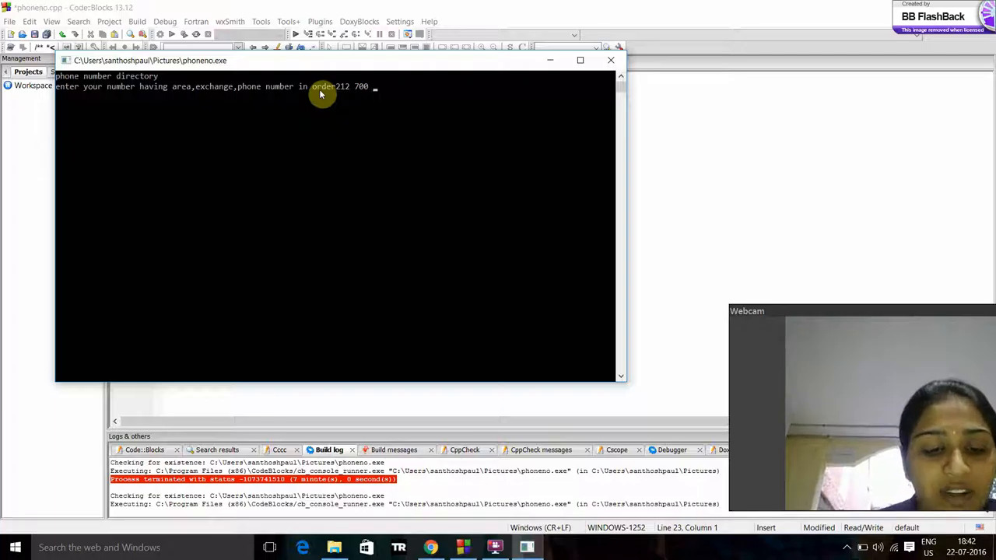
{"action": "type", "text": "8000"}
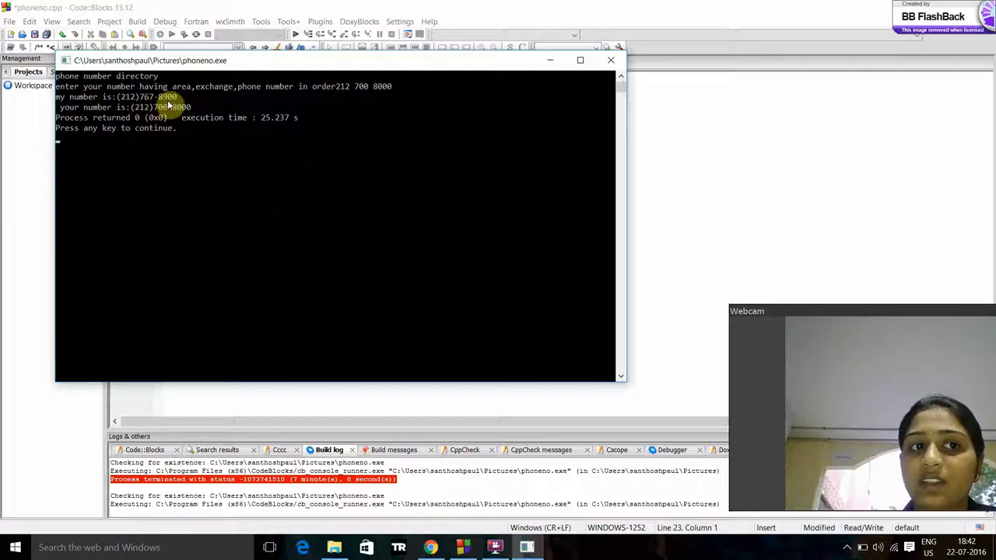
{"action": "mouse_move", "coordinate": [156, 121]}
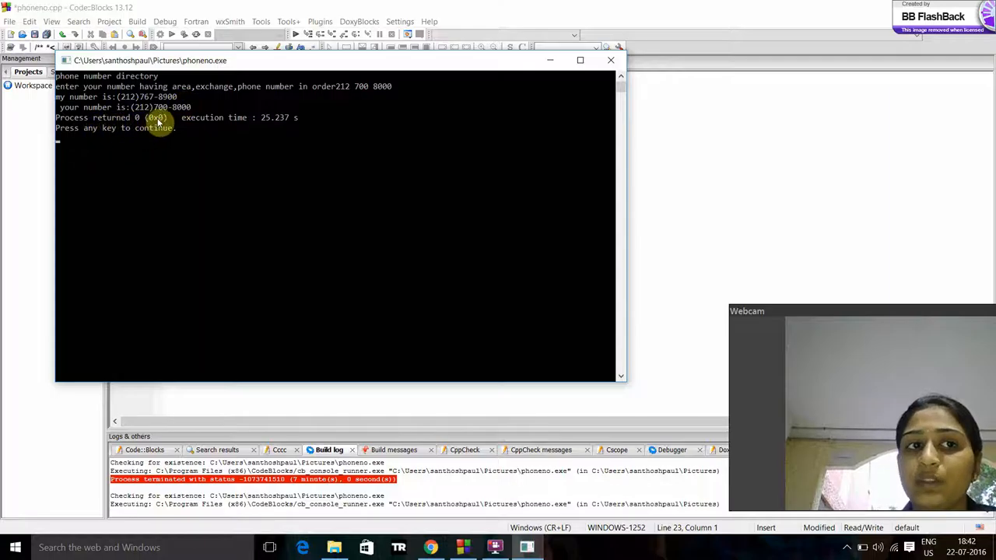